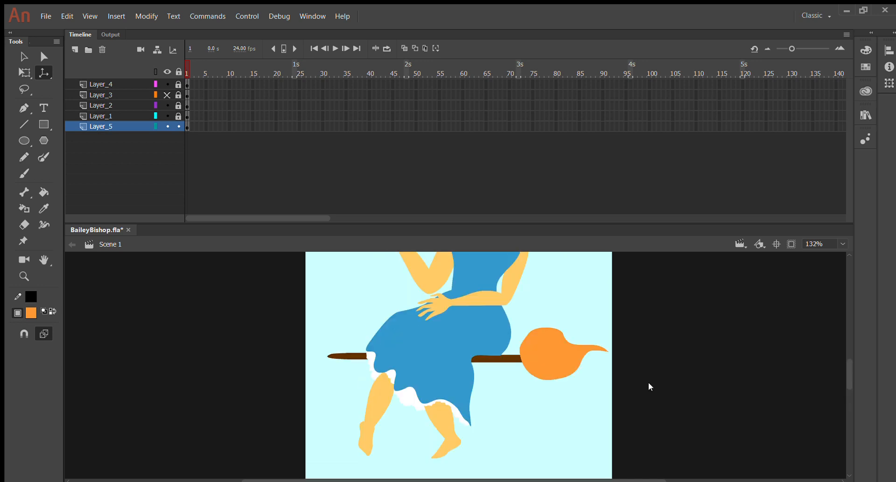
pyautogui.moveTo(646, 350)
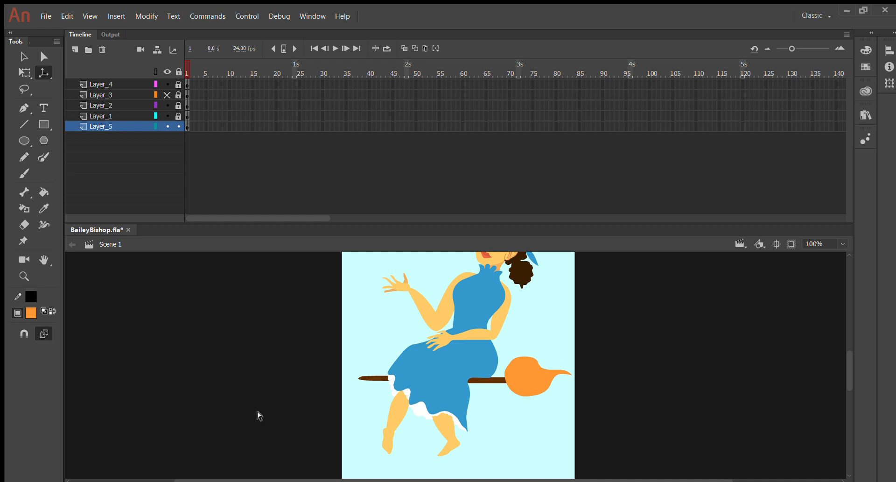
# Unlock the witch's body layer Layer_1 in the Timeline and select it.
pyautogui.click(25, 57)
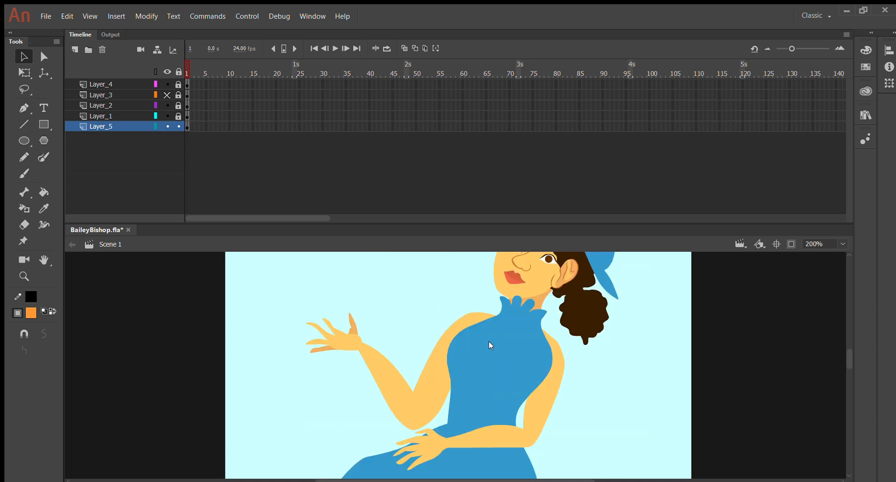
pyautogui.moveTo(27, 38)
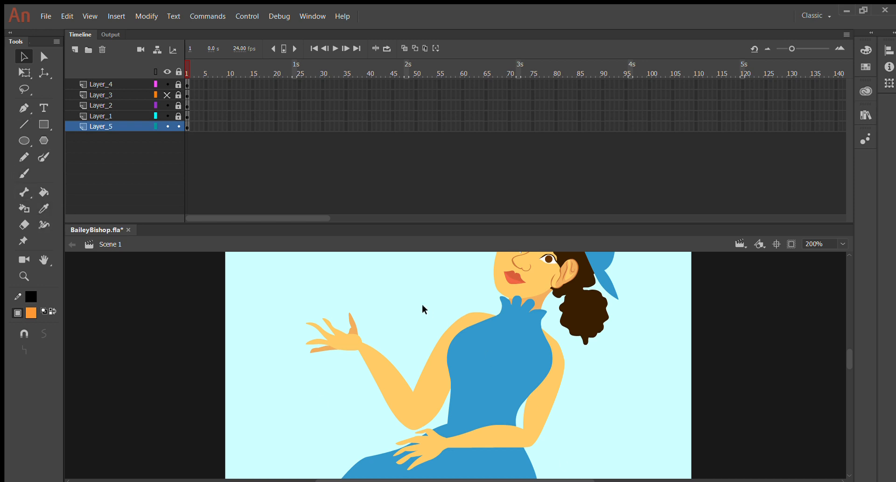
pyautogui.moveTo(411, 201)
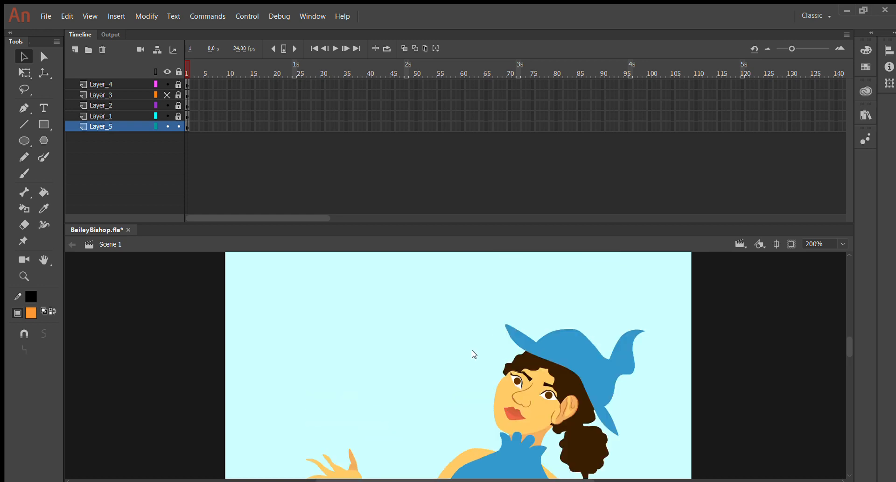
pyautogui.moveTo(726, 414)
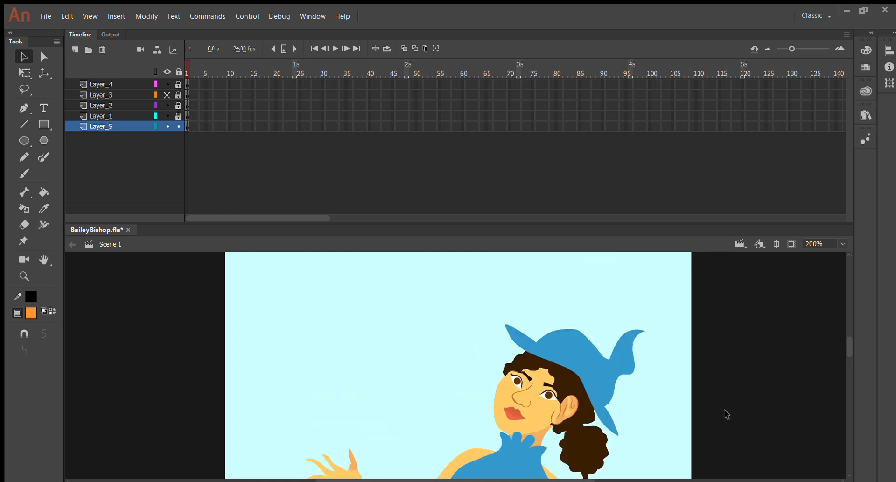
pyautogui.moveTo(468, 414)
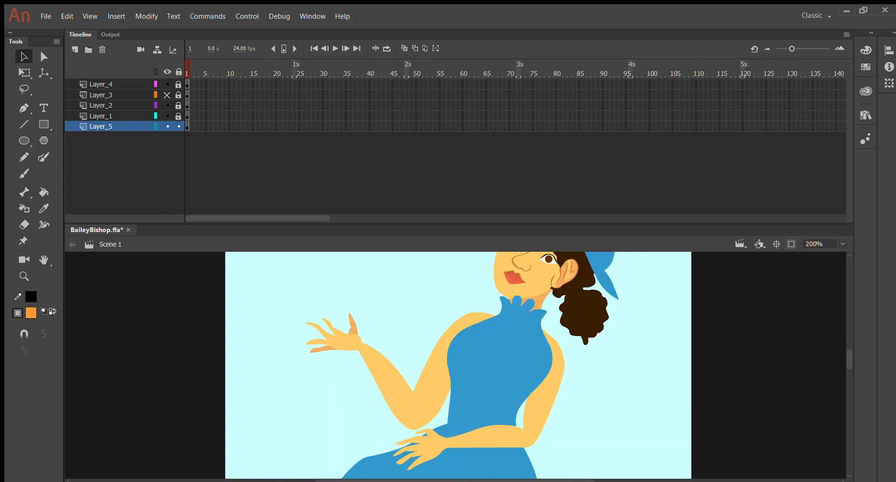
pyautogui.moveTo(769, 309)
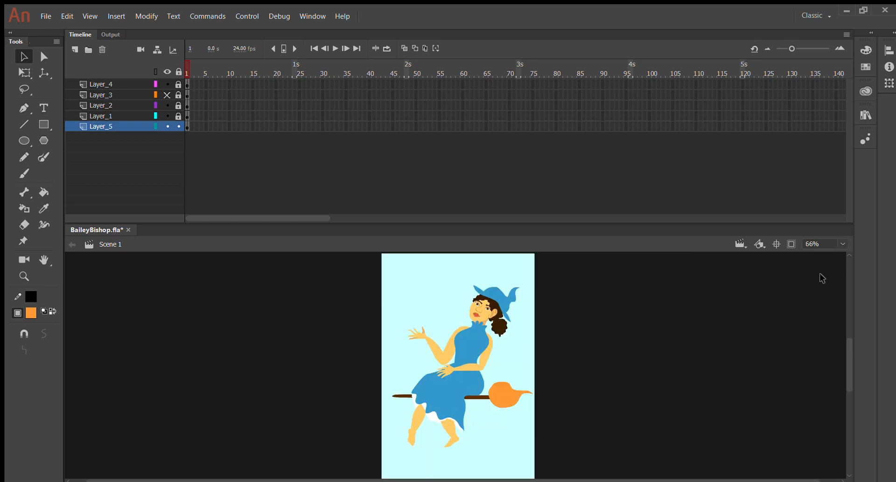
pyautogui.moveTo(96, 63)
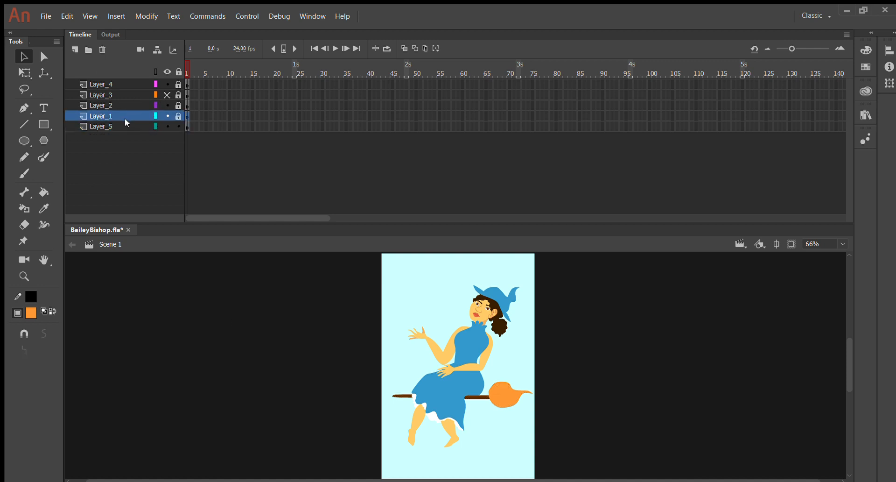
pyautogui.click(101, 127)
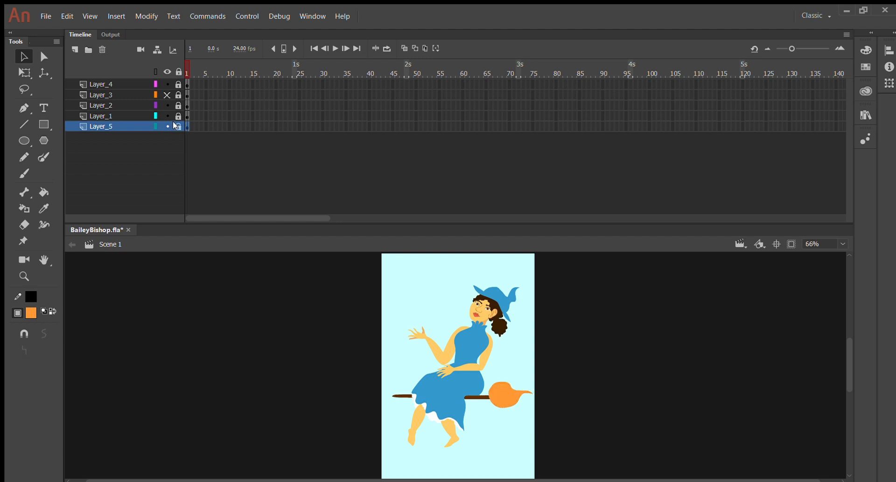
pyautogui.click(178, 126)
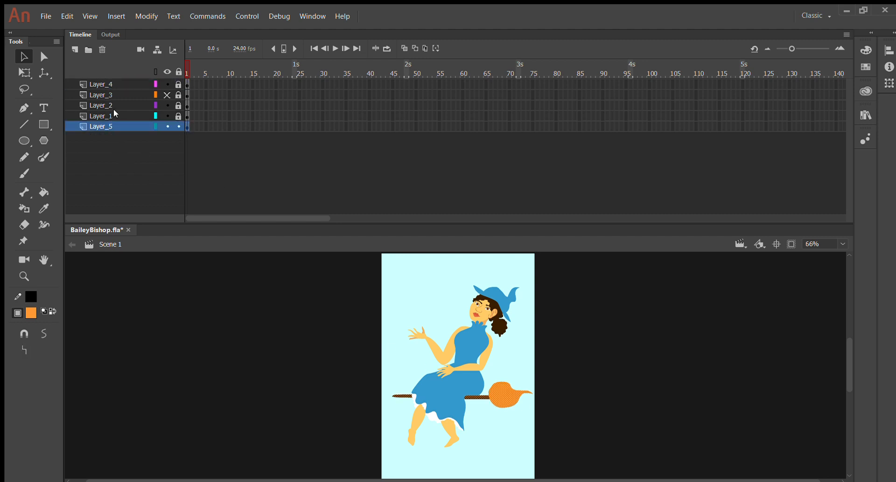
pyautogui.click(101, 115)
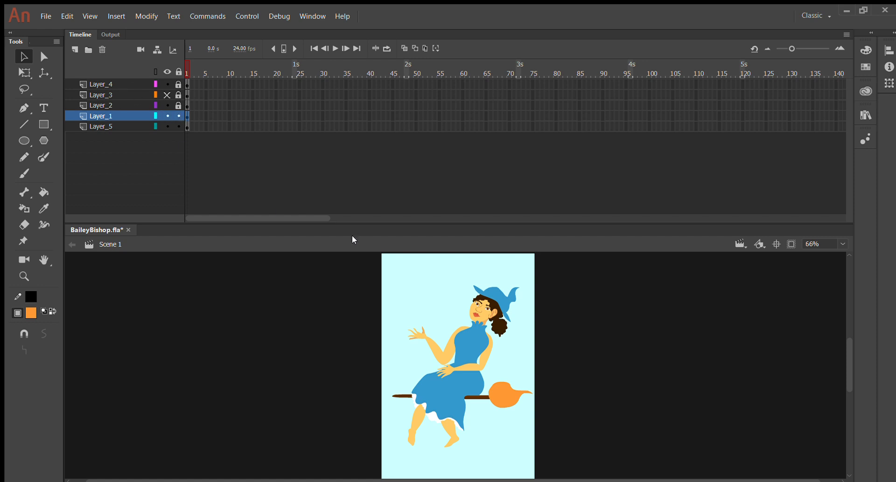
pyautogui.moveTo(343, 327)
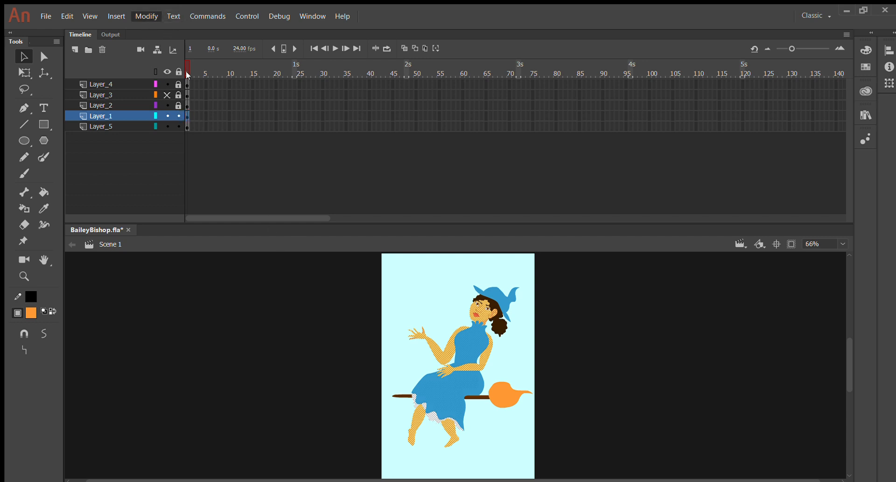
pyautogui.moveTo(338, 38)
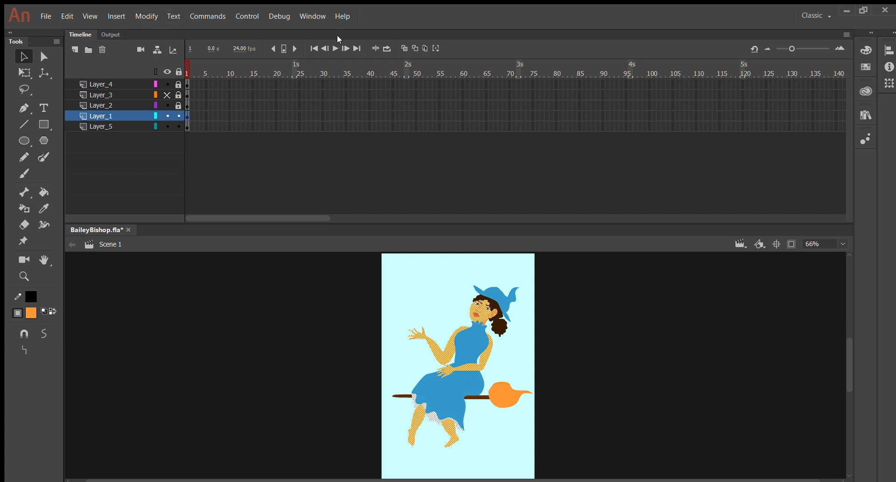
pyautogui.moveTo(286, 115)
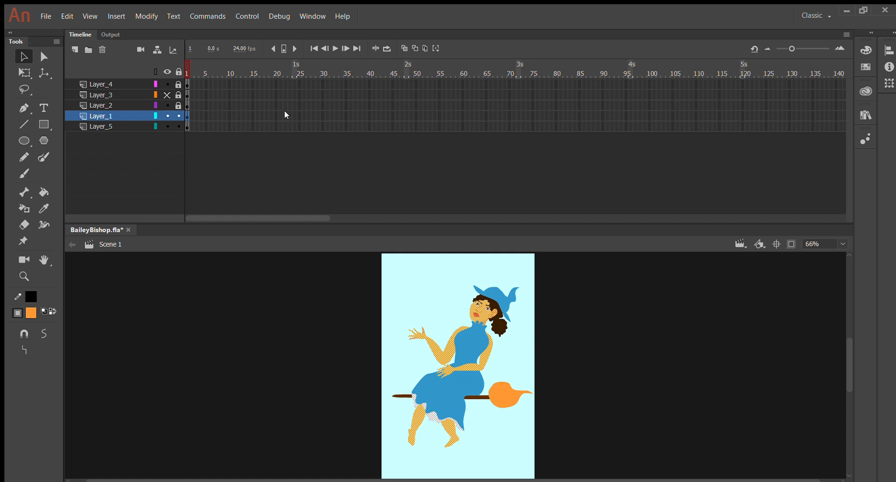
pyautogui.moveTo(263, 63)
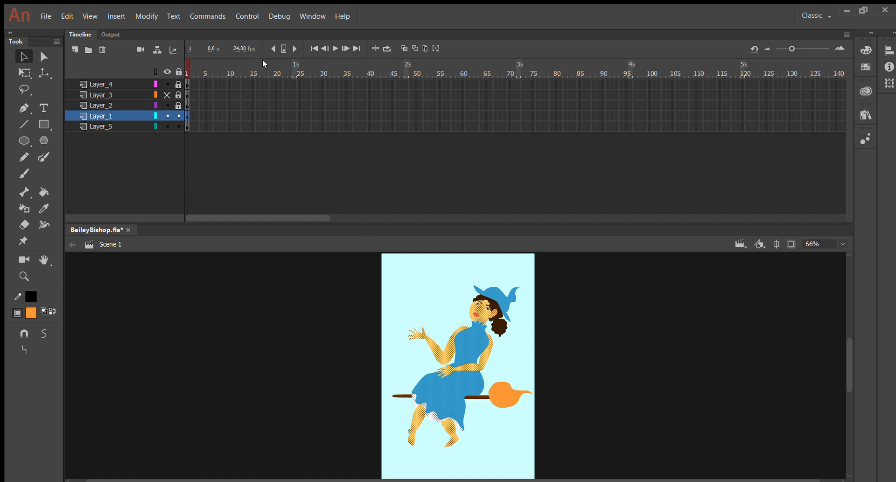
pyautogui.moveTo(256, 64)
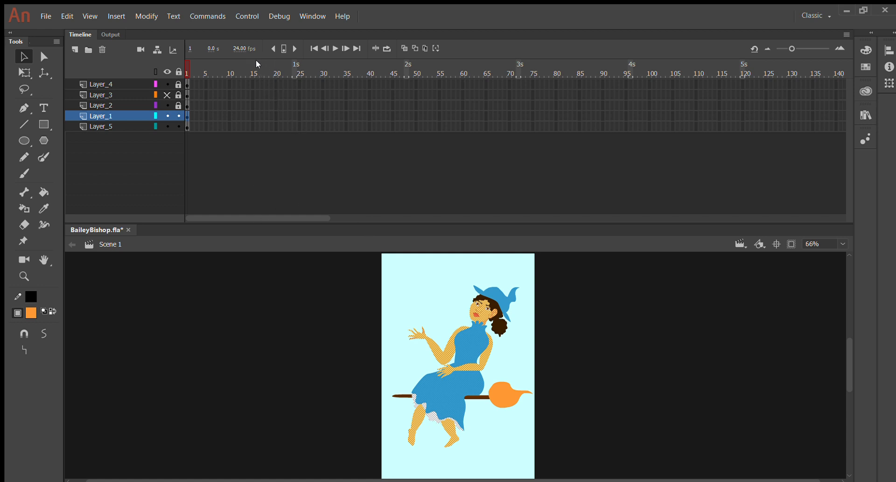
pyautogui.moveTo(330, 163)
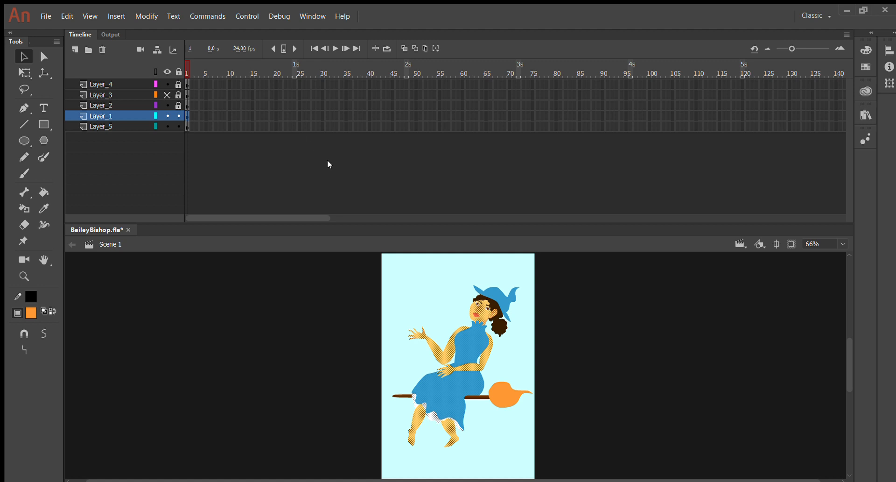
pyautogui.moveTo(130, 9)
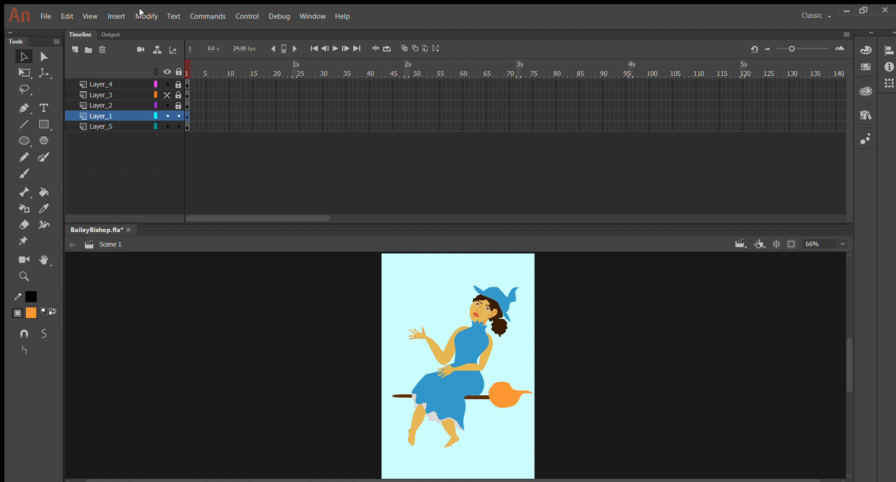
pyautogui.moveTo(315, 103)
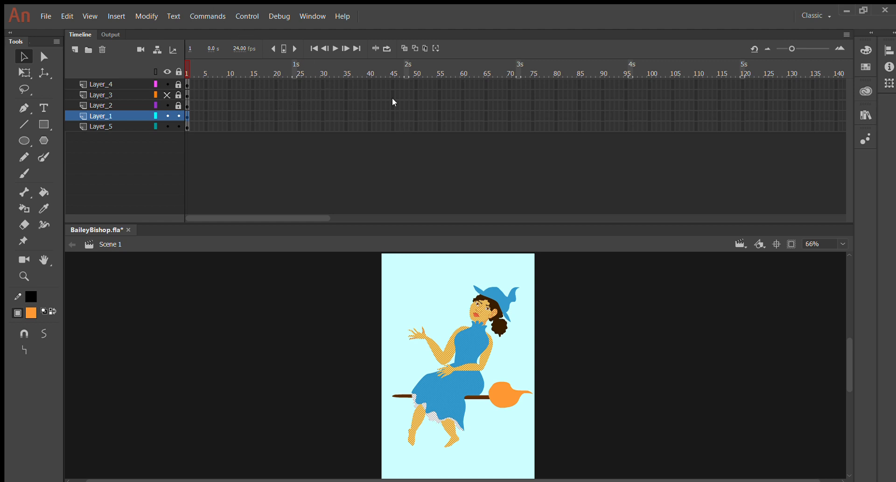
pyautogui.moveTo(321, 139)
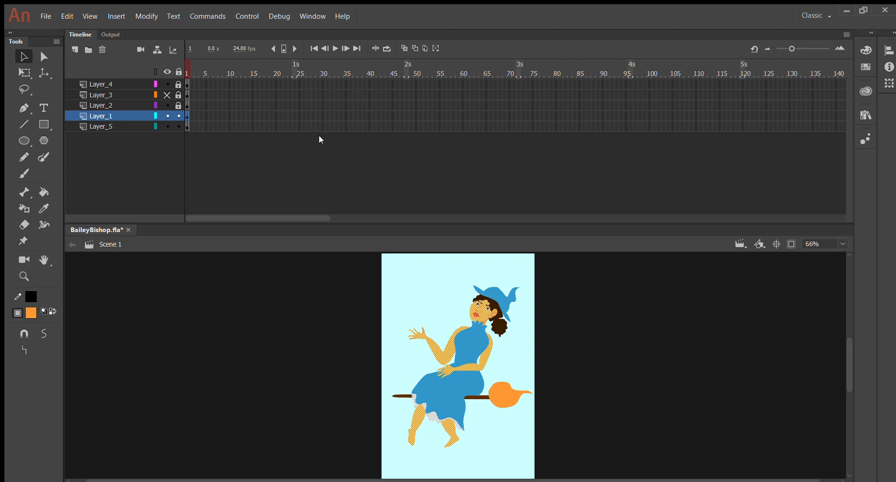
pyautogui.moveTo(420, 94)
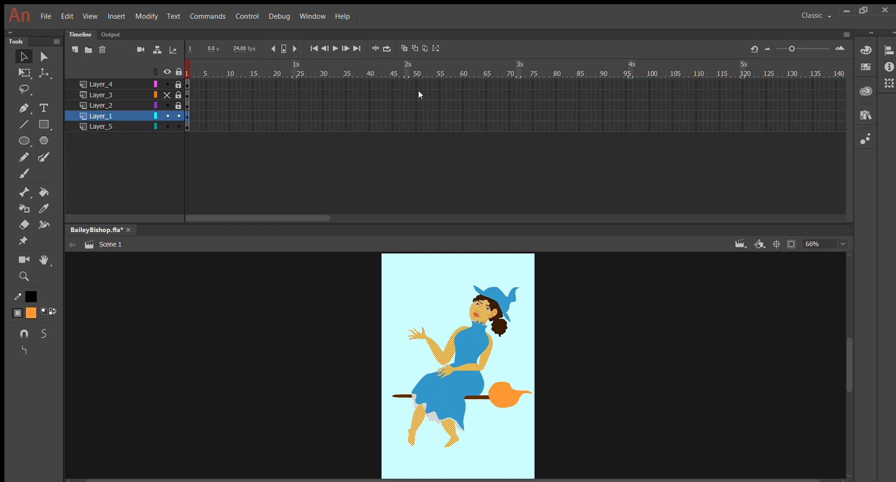
# Confirm converting the Layer_1 body artwork into a Movie Clip symbol.
pyautogui.click(454, 371)
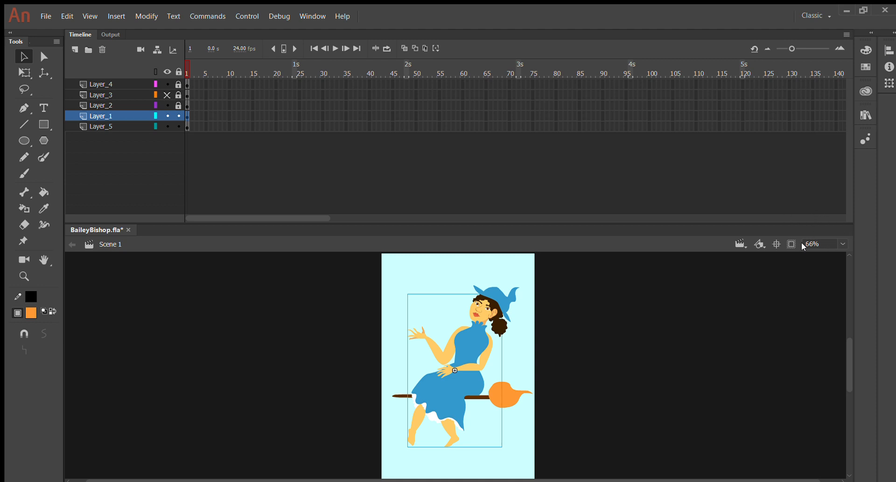
pyautogui.moveTo(791, 266)
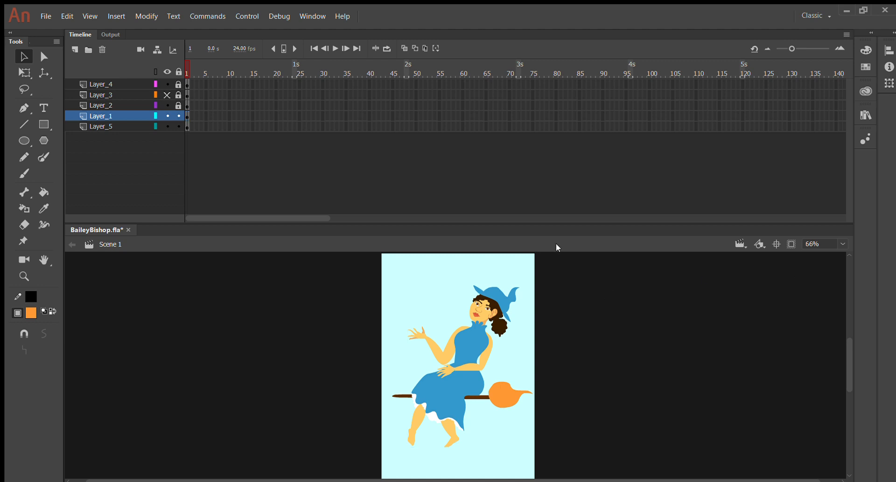
pyautogui.moveTo(530, 183)
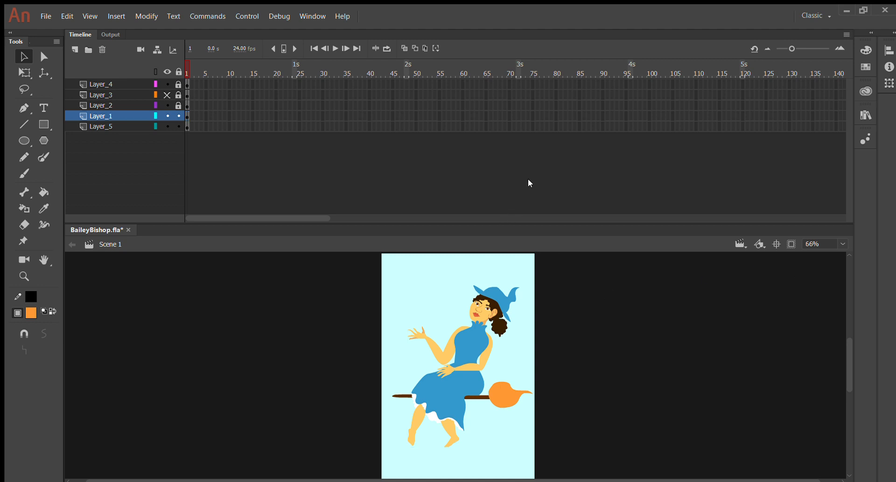
pyautogui.moveTo(527, 133)
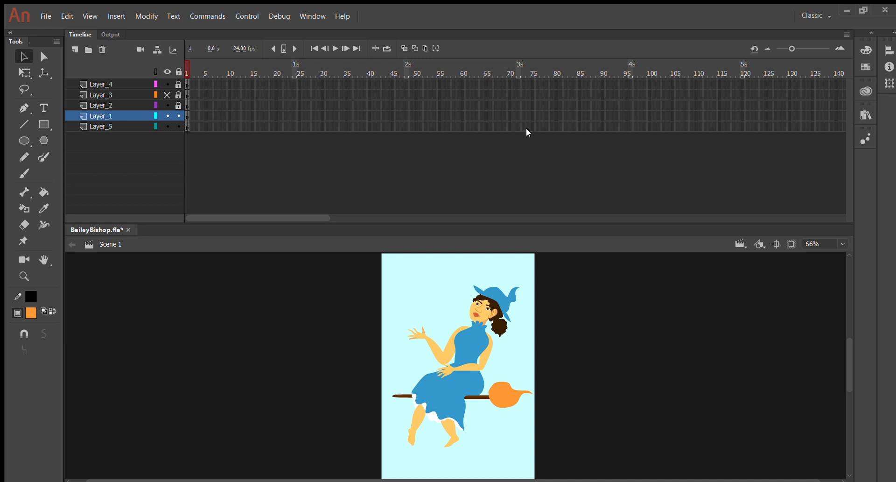
pyautogui.moveTo(525, 131)
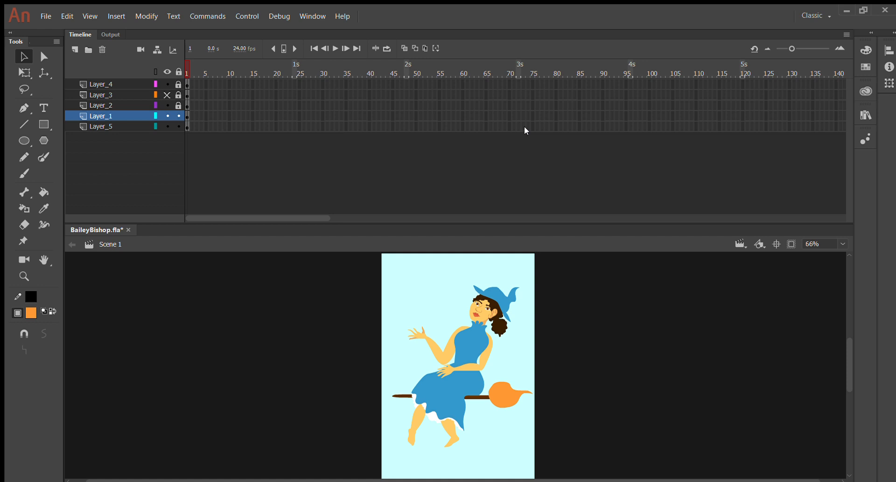
pyautogui.moveTo(494, 354)
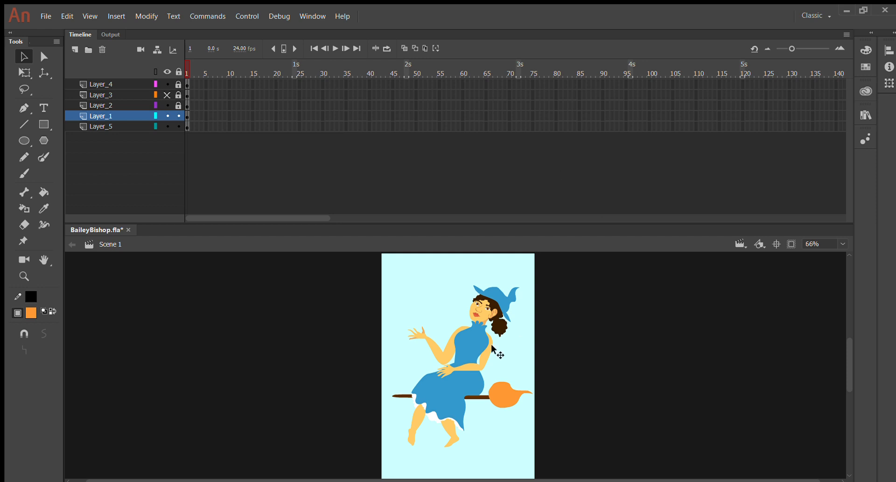